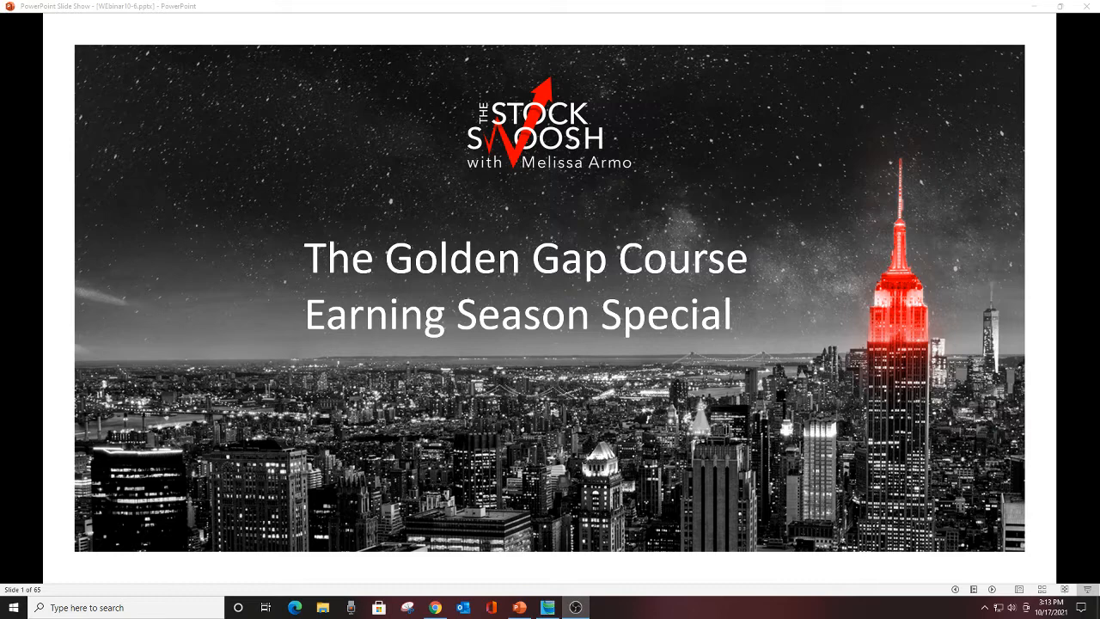
mouse_move(579, 423)
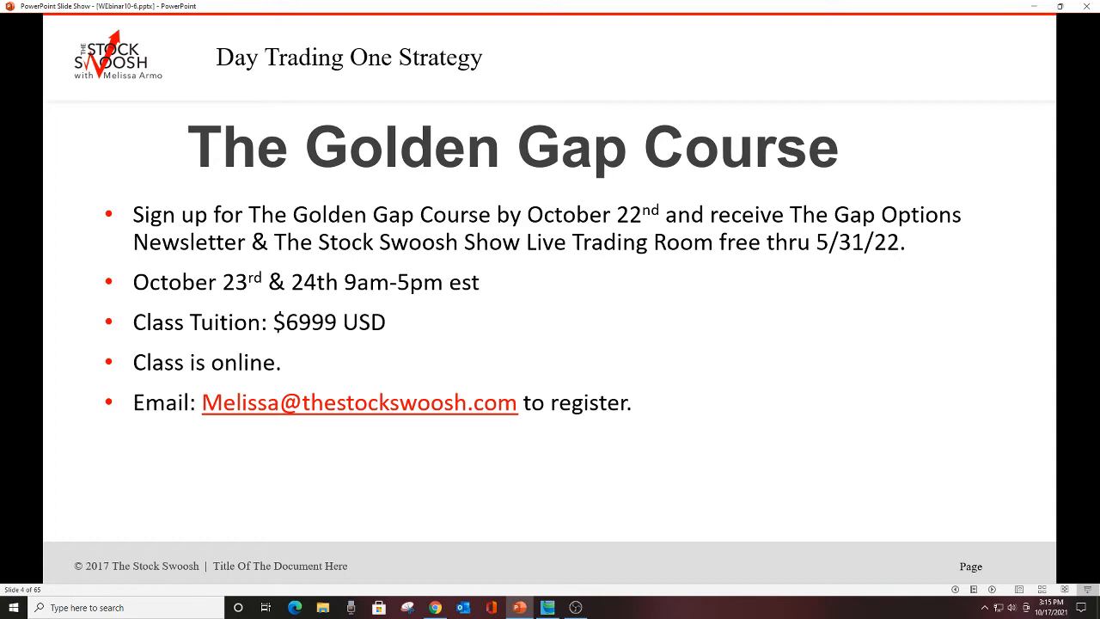
Step: Advance the slideshow to slide 5, 'Would you like to make money trading?'
key(Right)
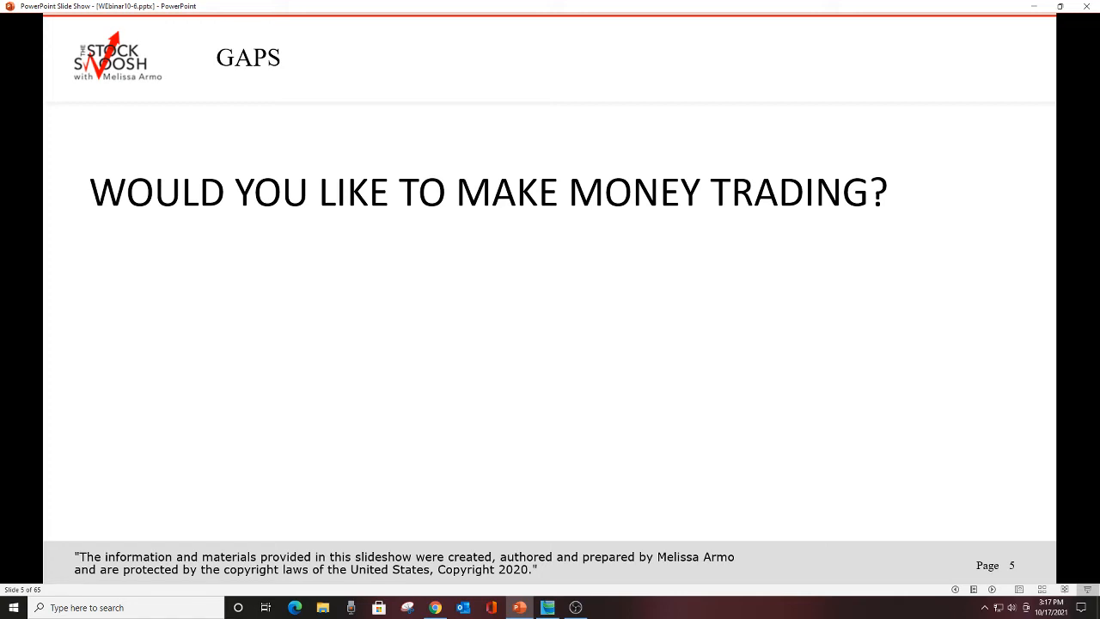
Step: Advance past the money-trading question to slide 7's QQQ candlestick chart
key(right)
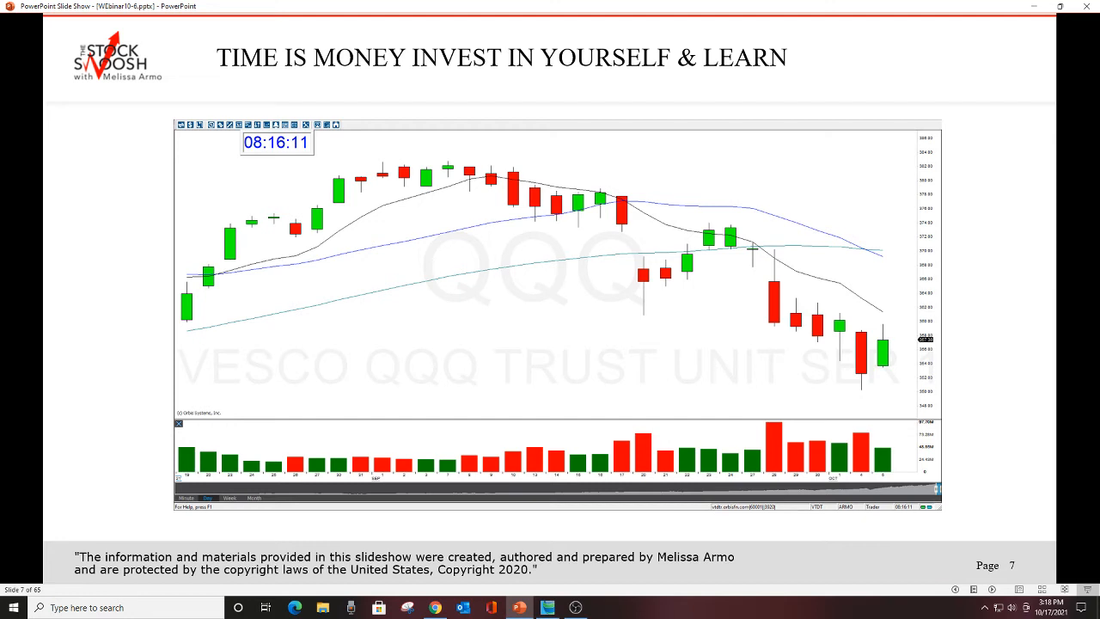
mouse_move(747, 254)
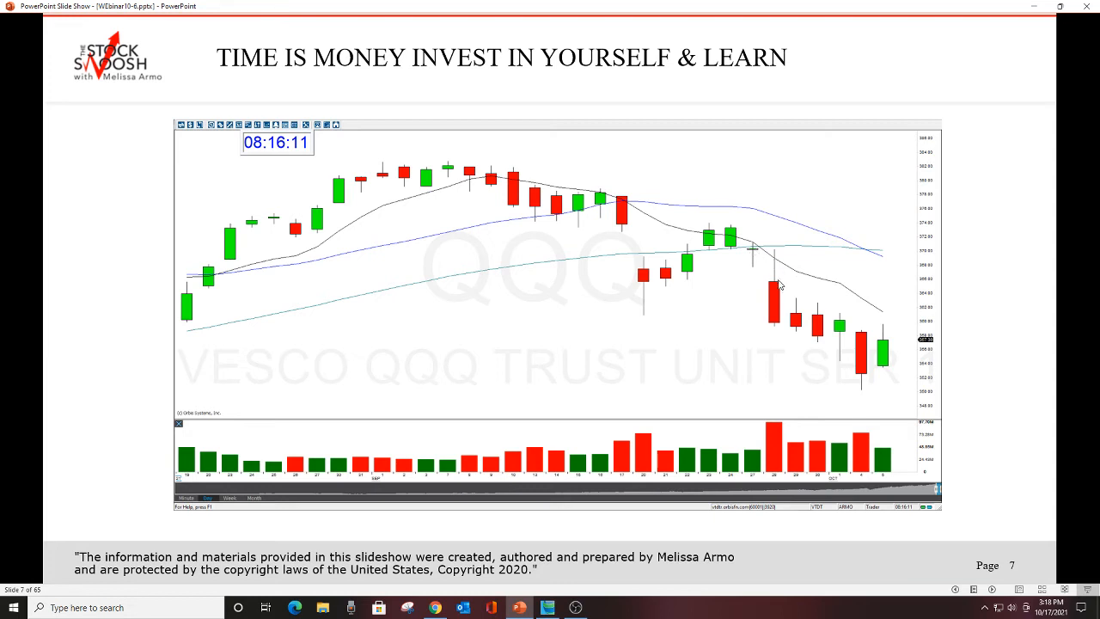
mouse_move(776, 330)
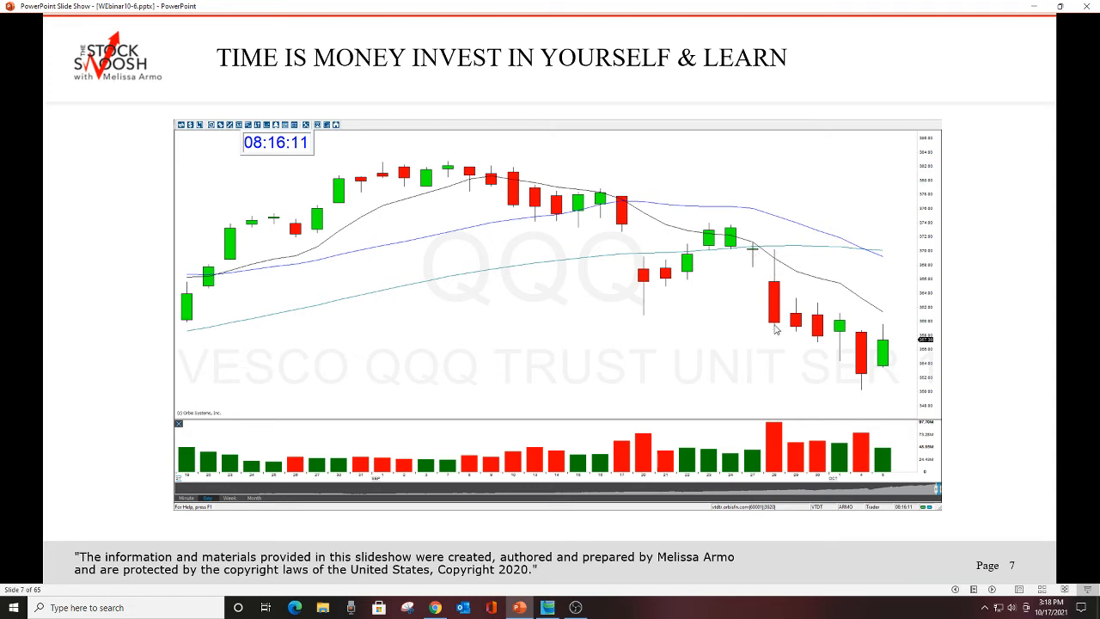
mouse_move(767, 255)
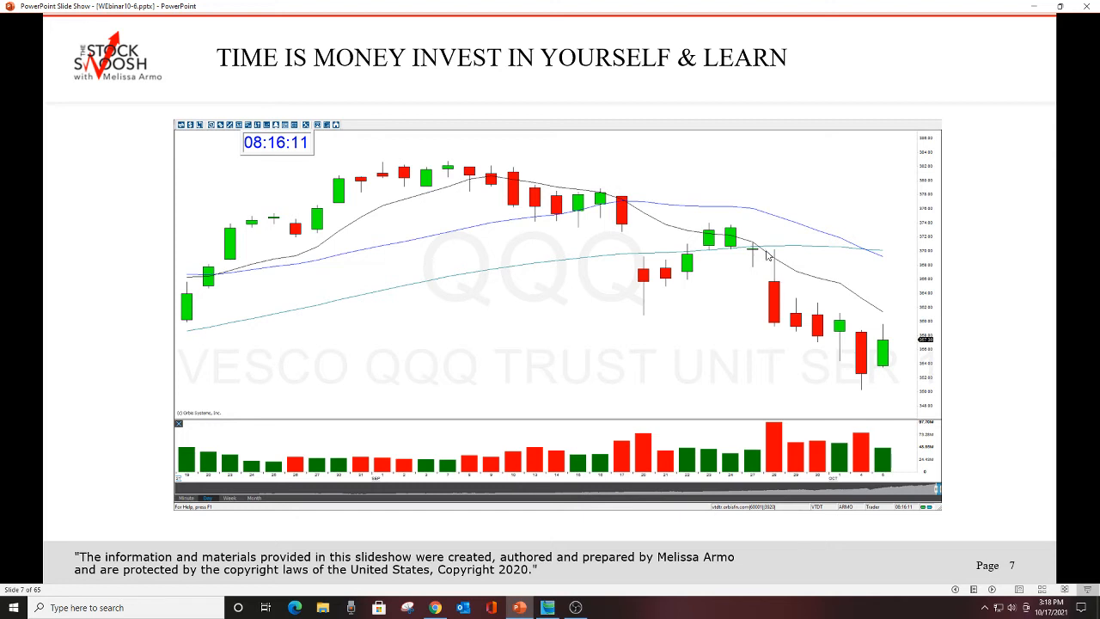
mouse_move(755, 256)
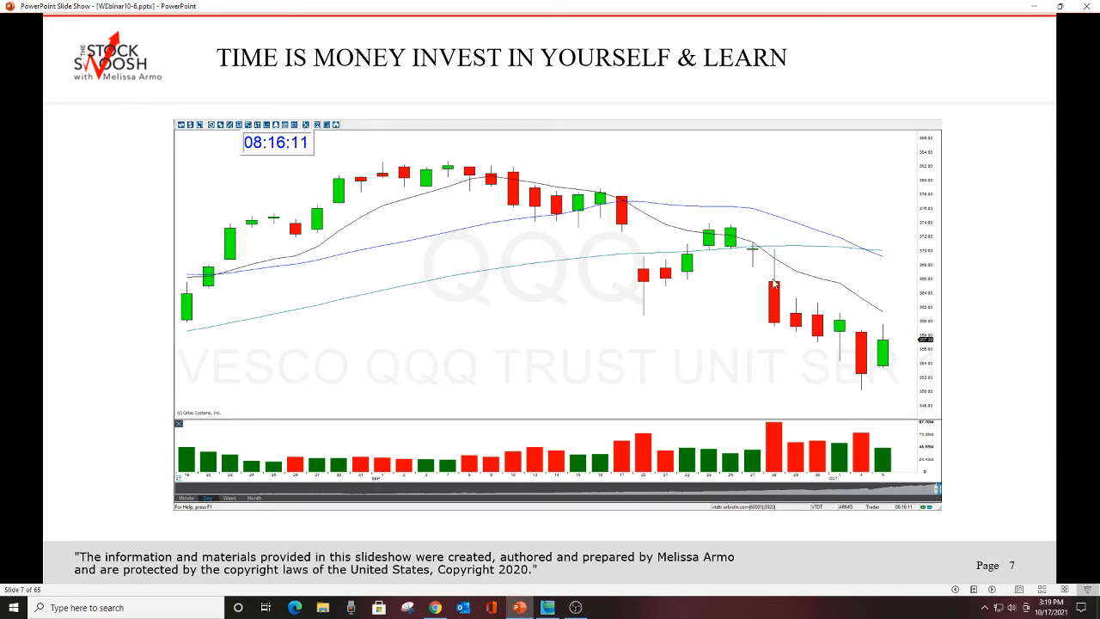
mouse_move(774, 277)
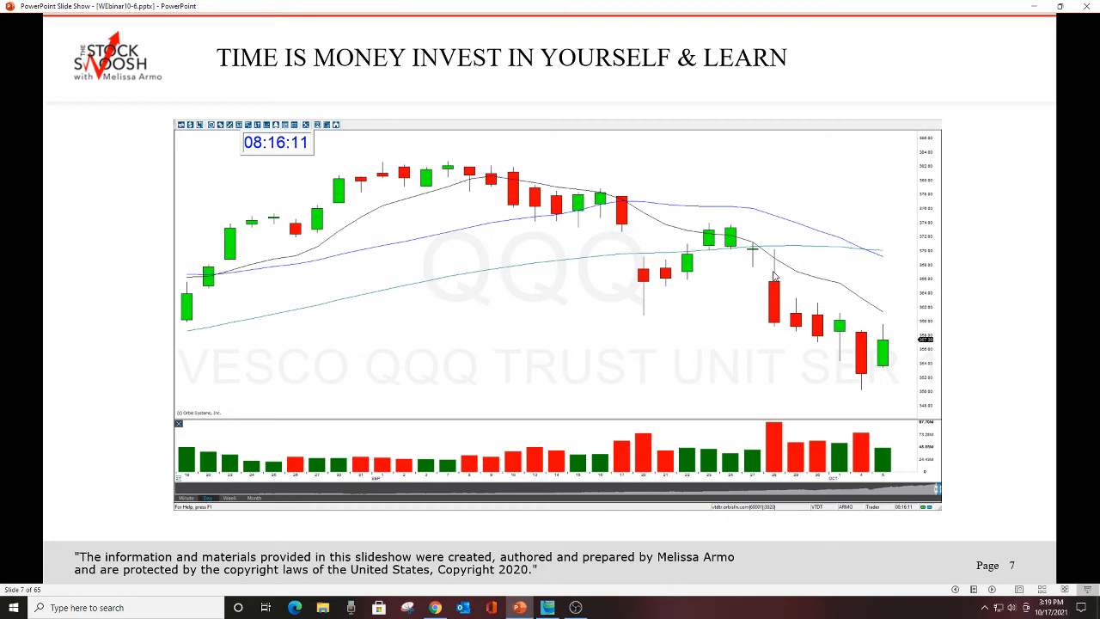
mouse_move(774, 289)
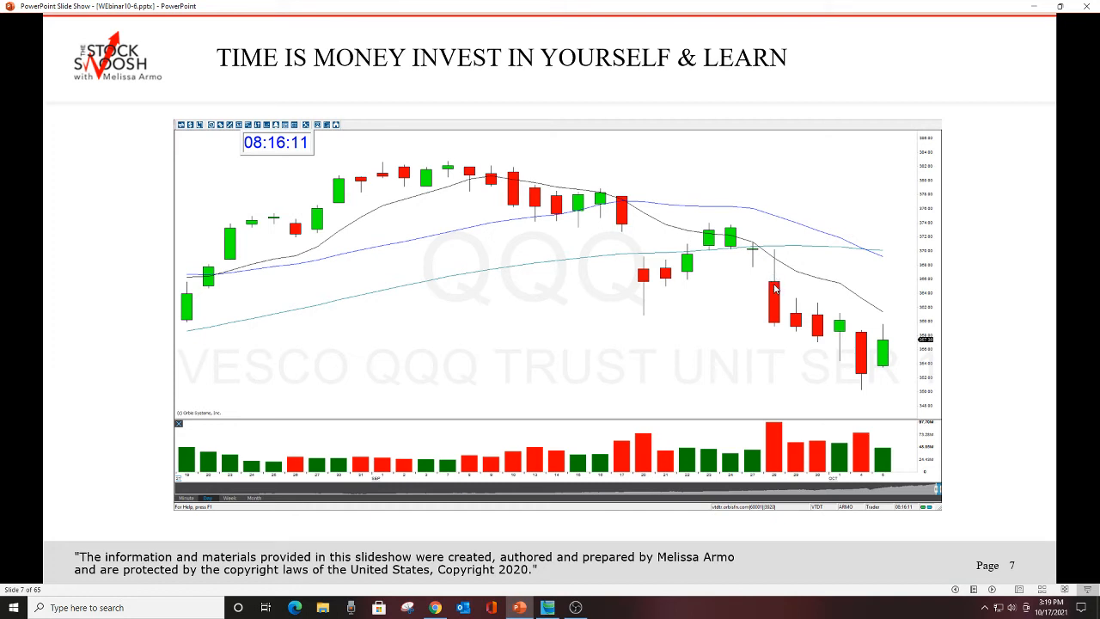
mouse_move(751, 287)
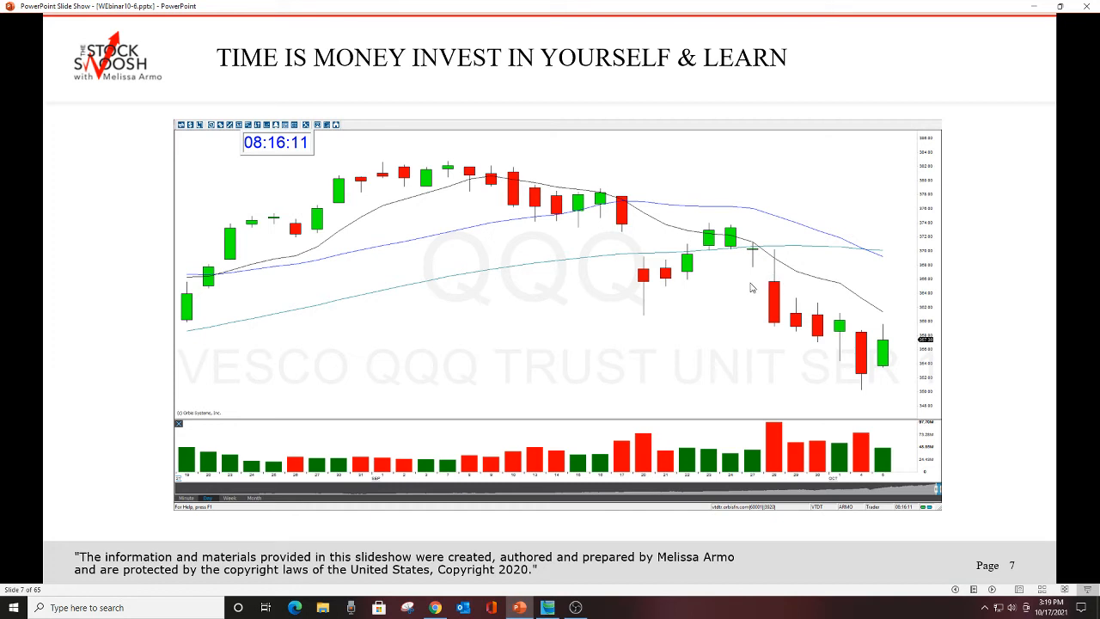
mouse_move(780, 284)
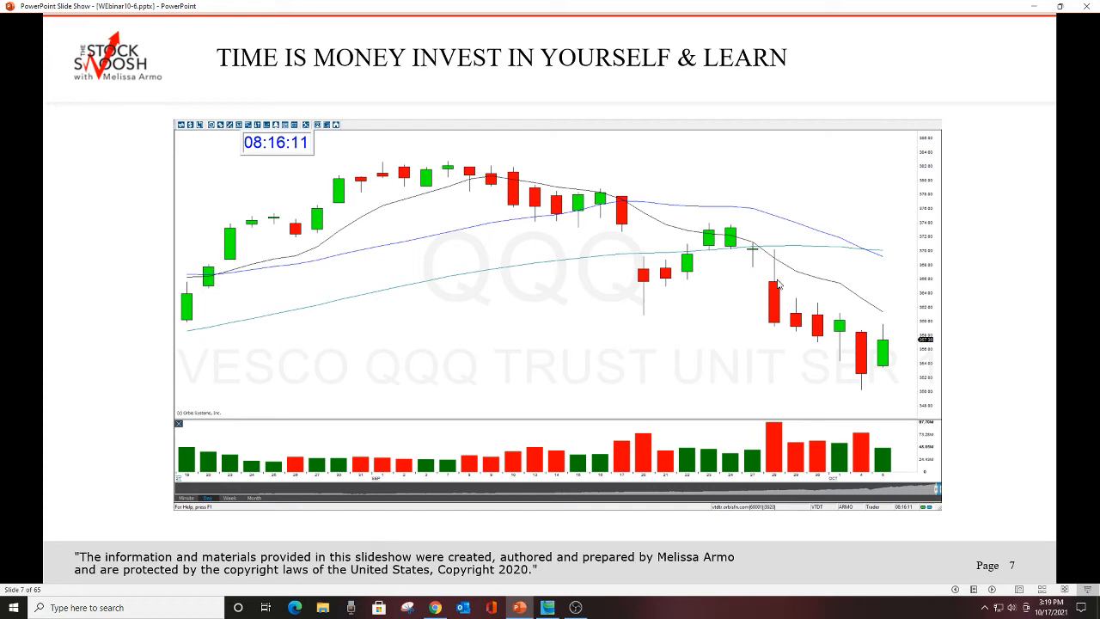
mouse_move(767, 284)
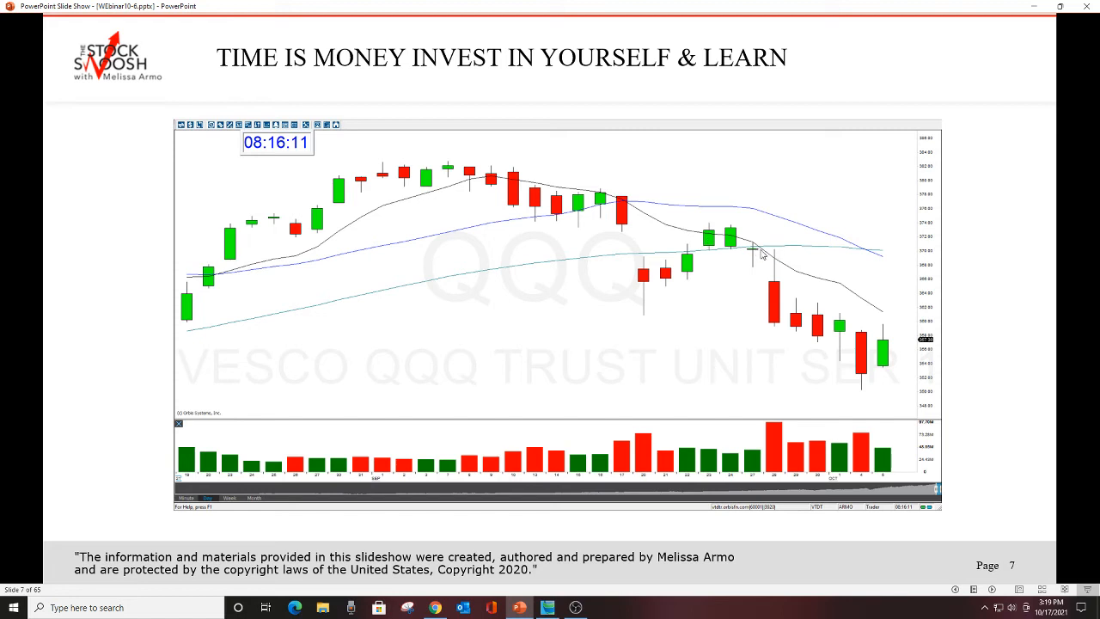
mouse_move(713, 174)
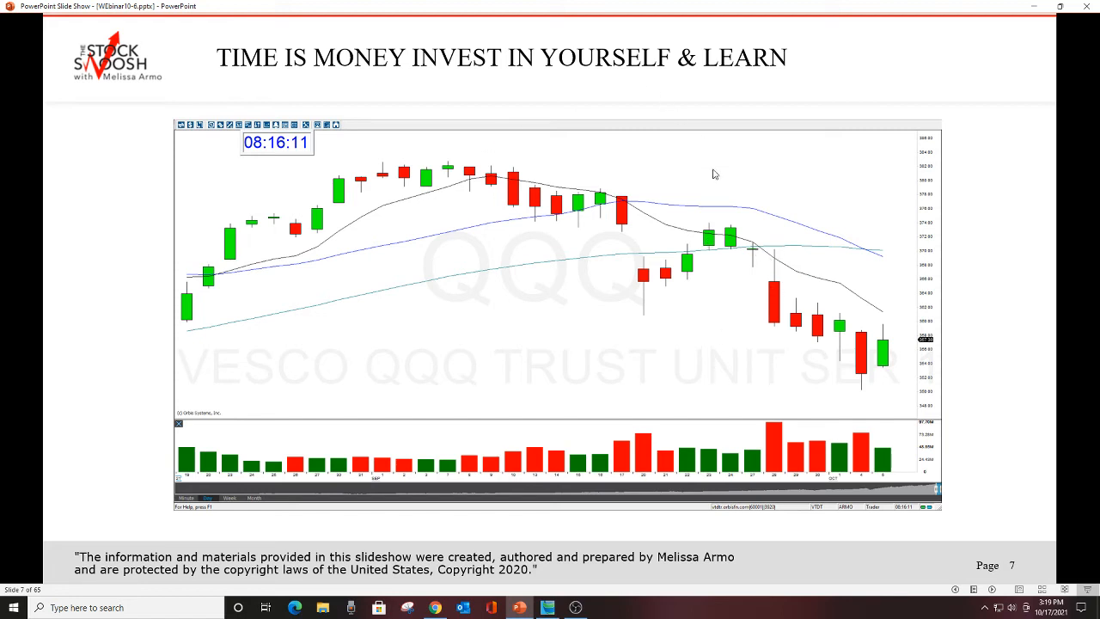
Step: Advance past The Results and the QQQ gap email, returning to The Golden Gap: QQQ chart
key(right)
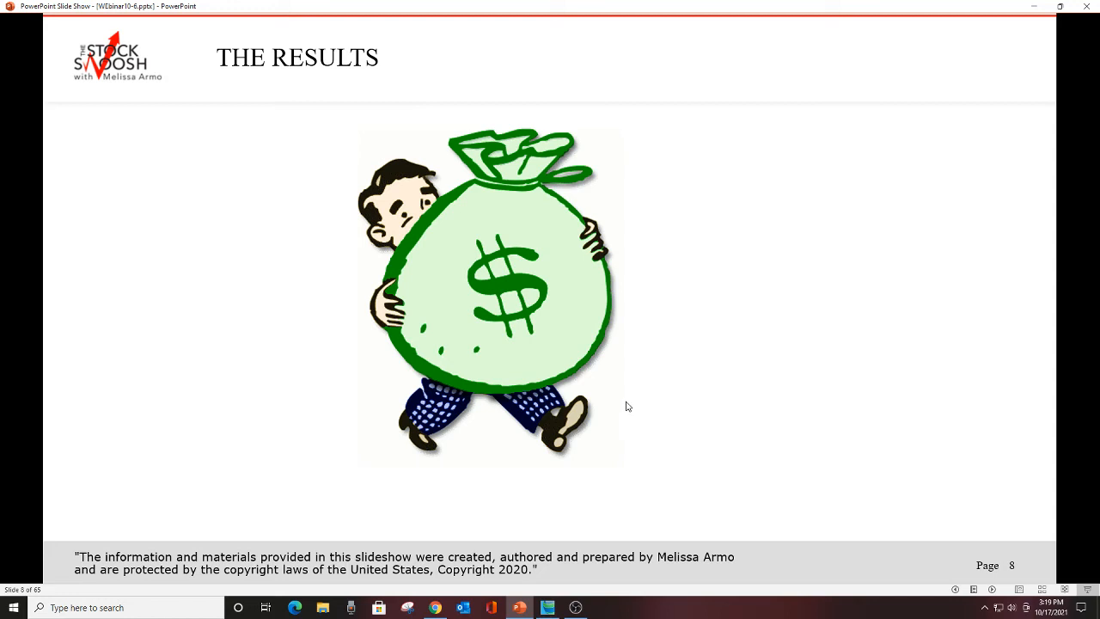
mouse_move(656, 403)
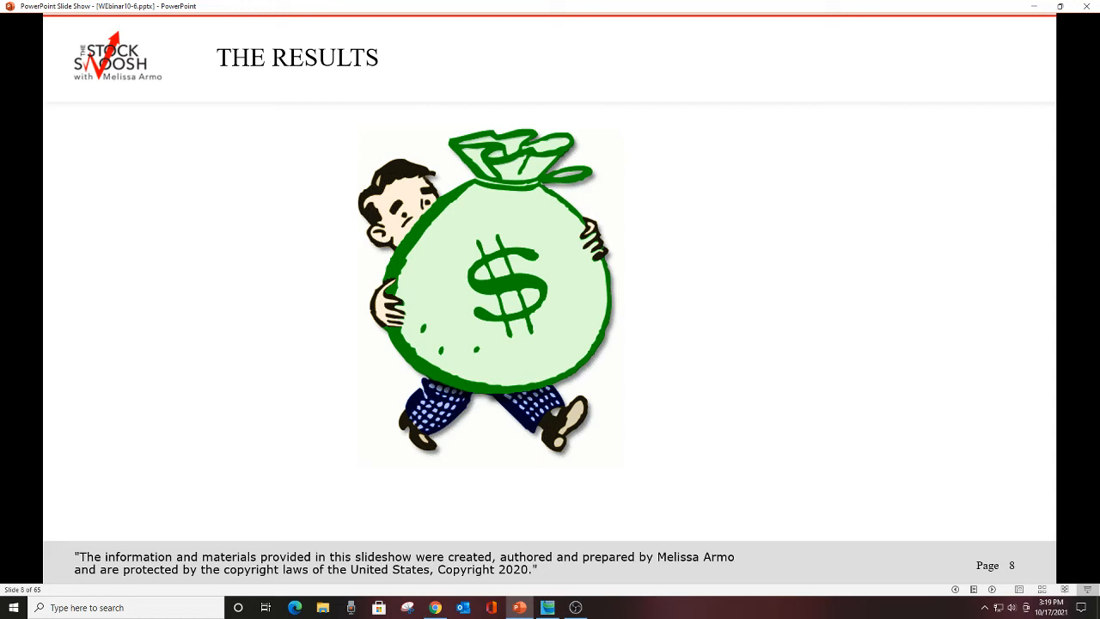
key(right)
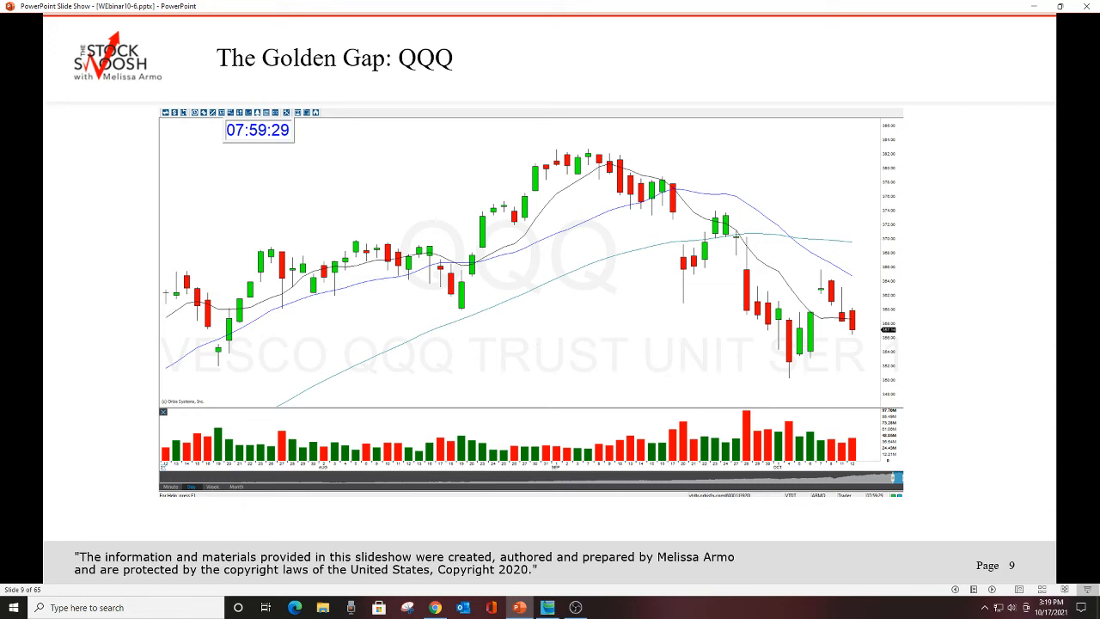
mouse_move(804, 360)
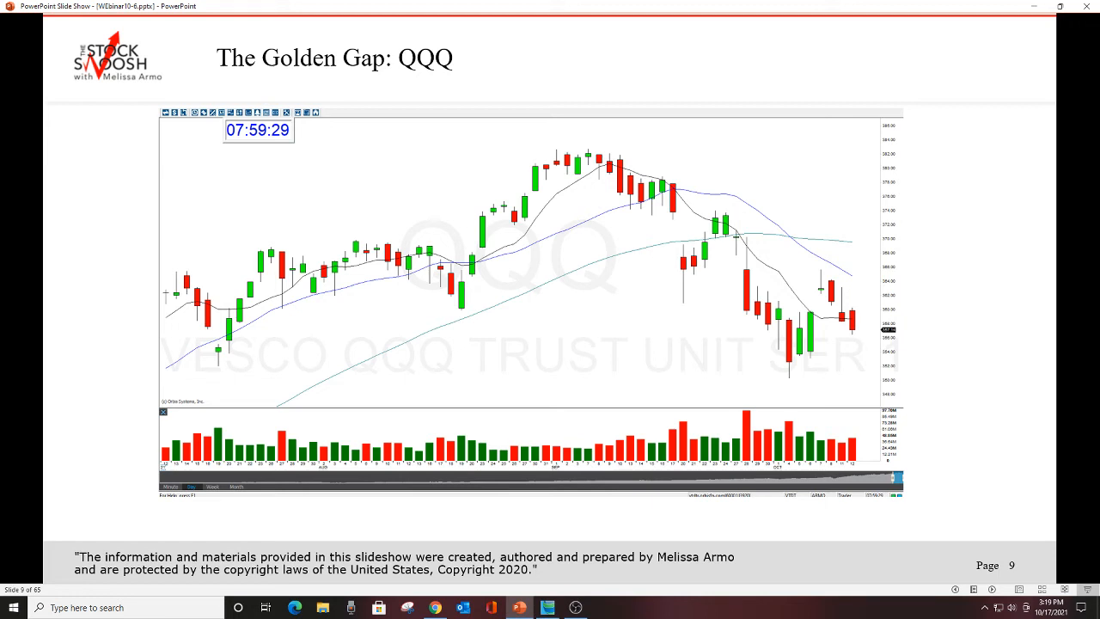
key(right)
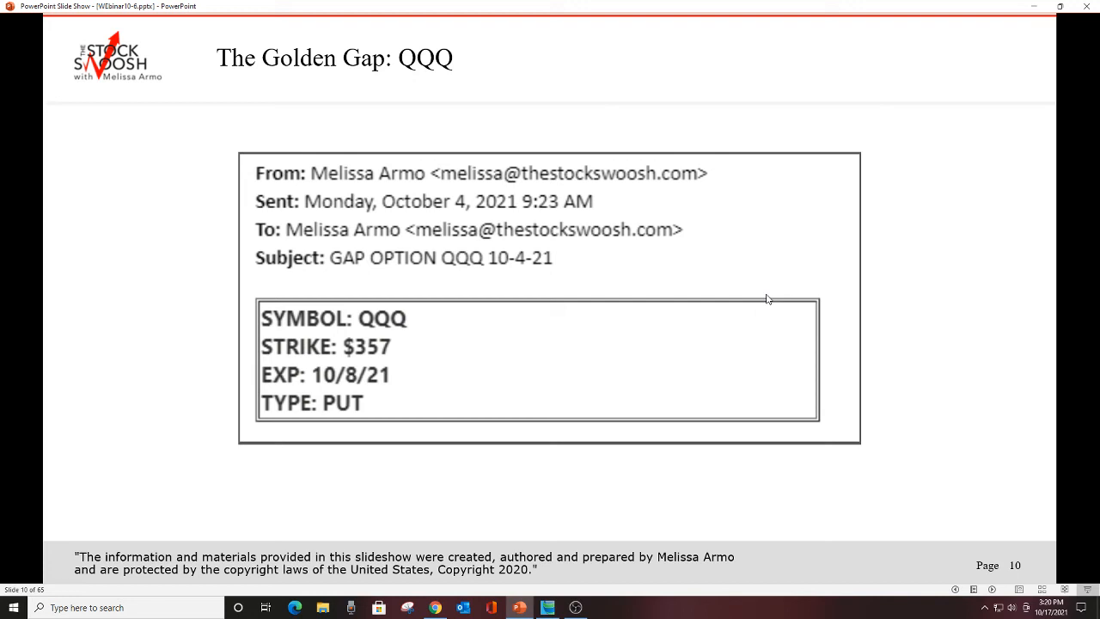
key(Left)
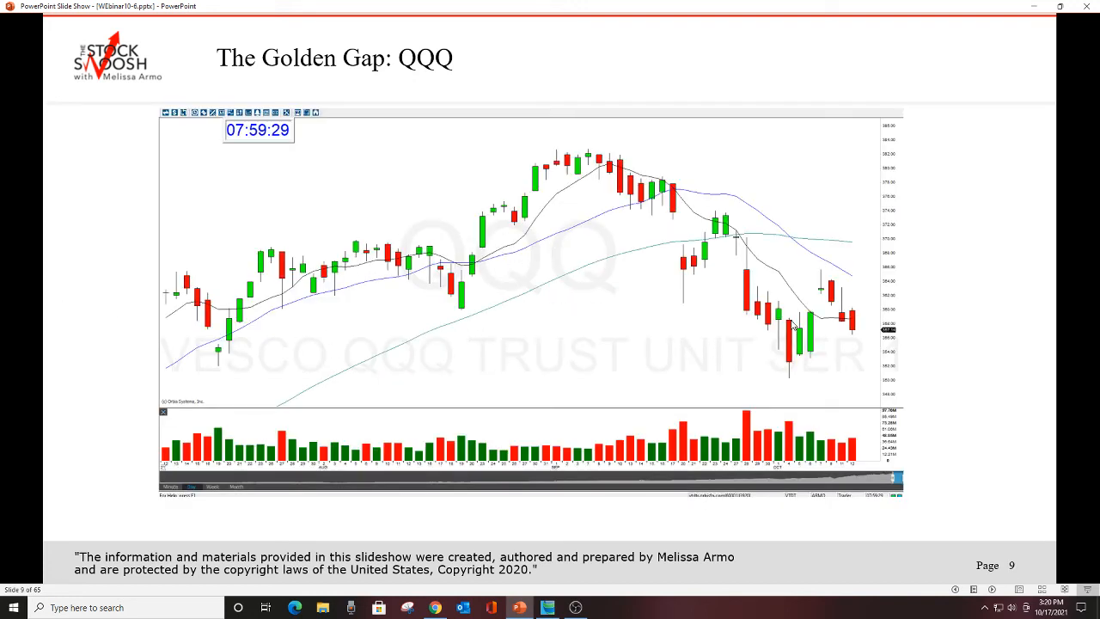
mouse_move(783, 311)
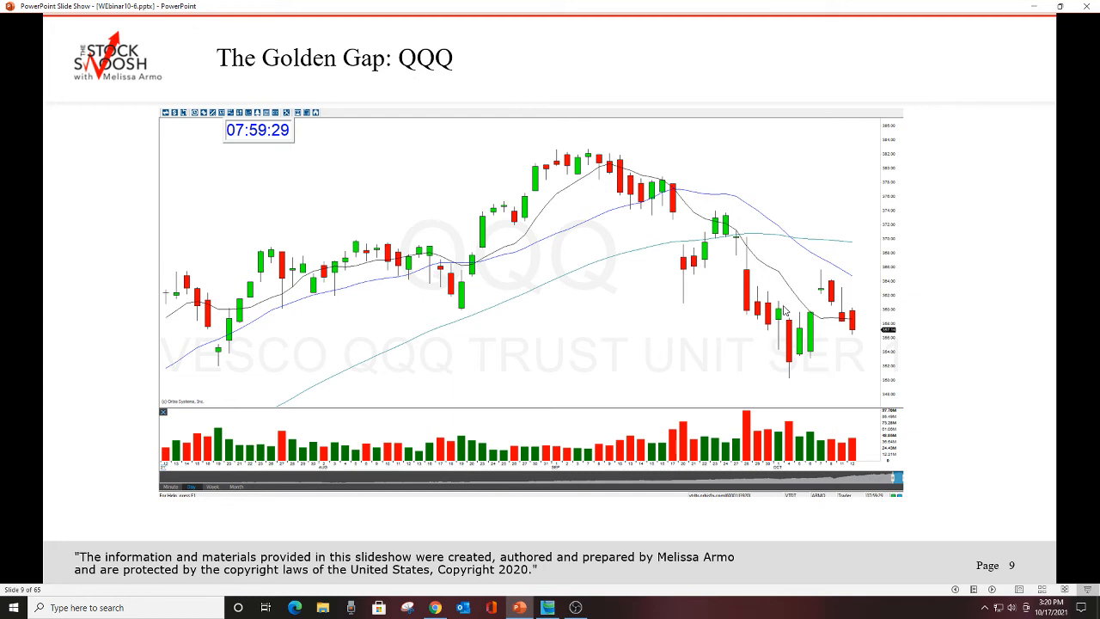
mouse_move(785, 320)
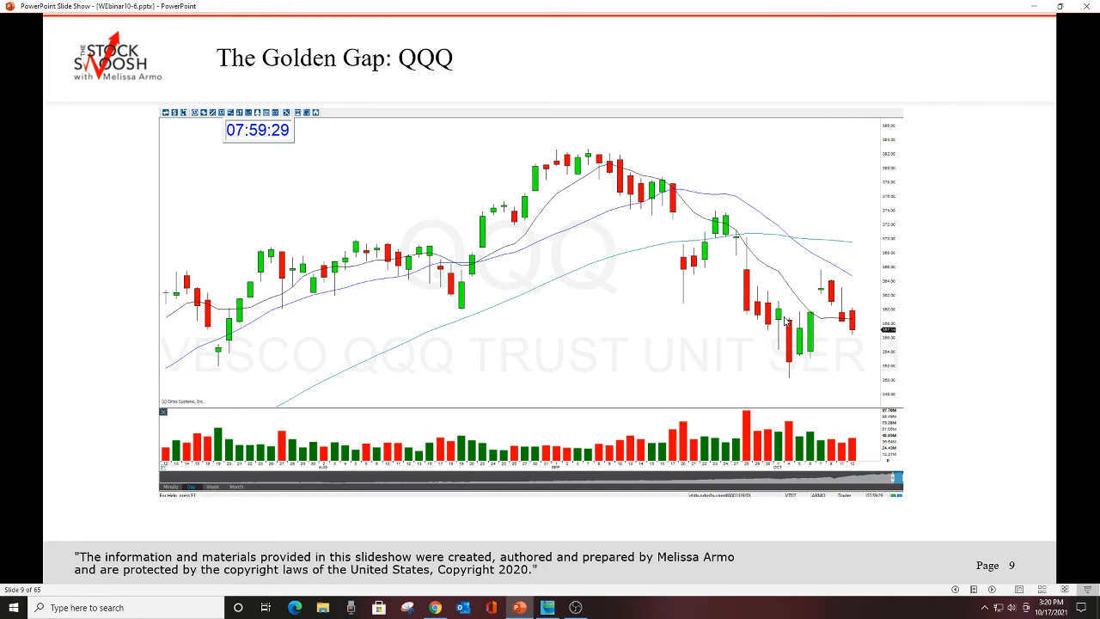
mouse_move(799, 331)
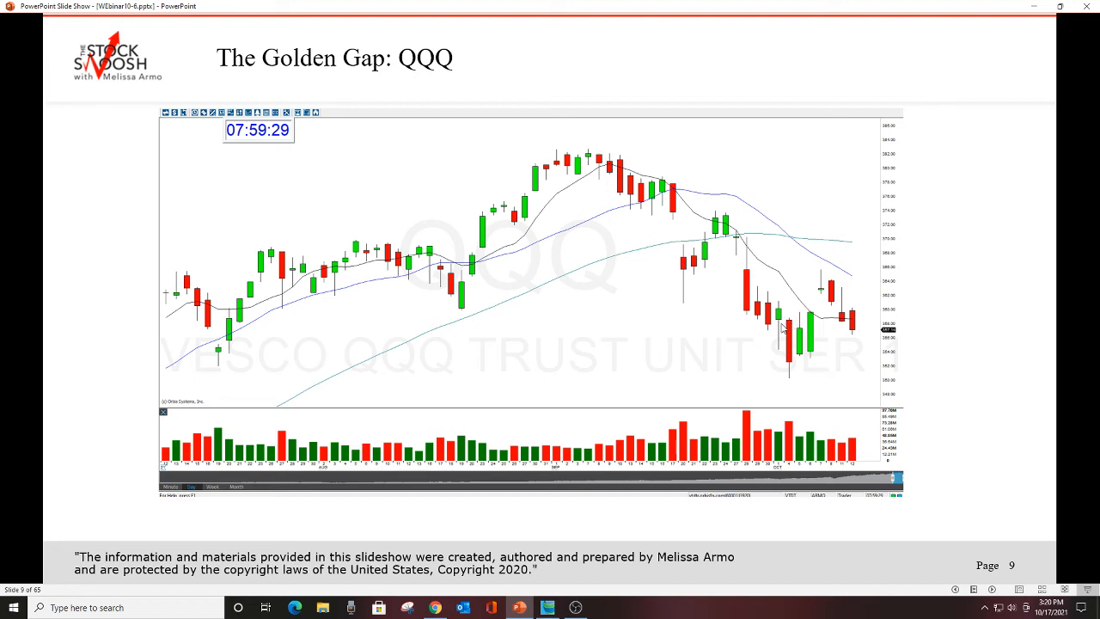
mouse_move(790, 327)
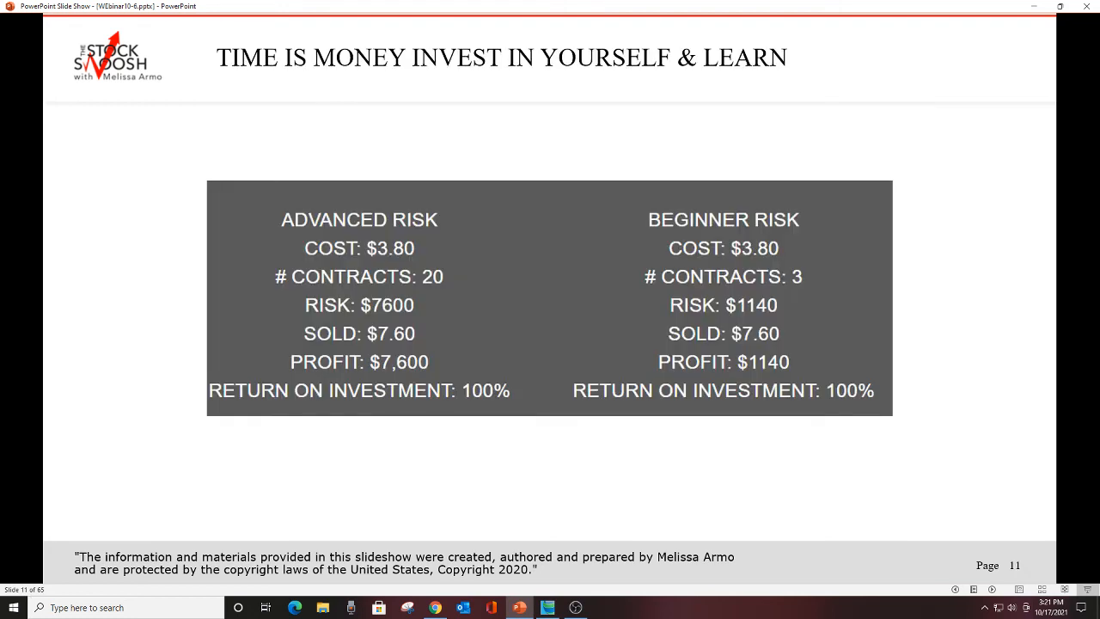
Step: Move from slide 11's risk comparison to slide 12's advanced-risk QQQ trade figures
key(Left)
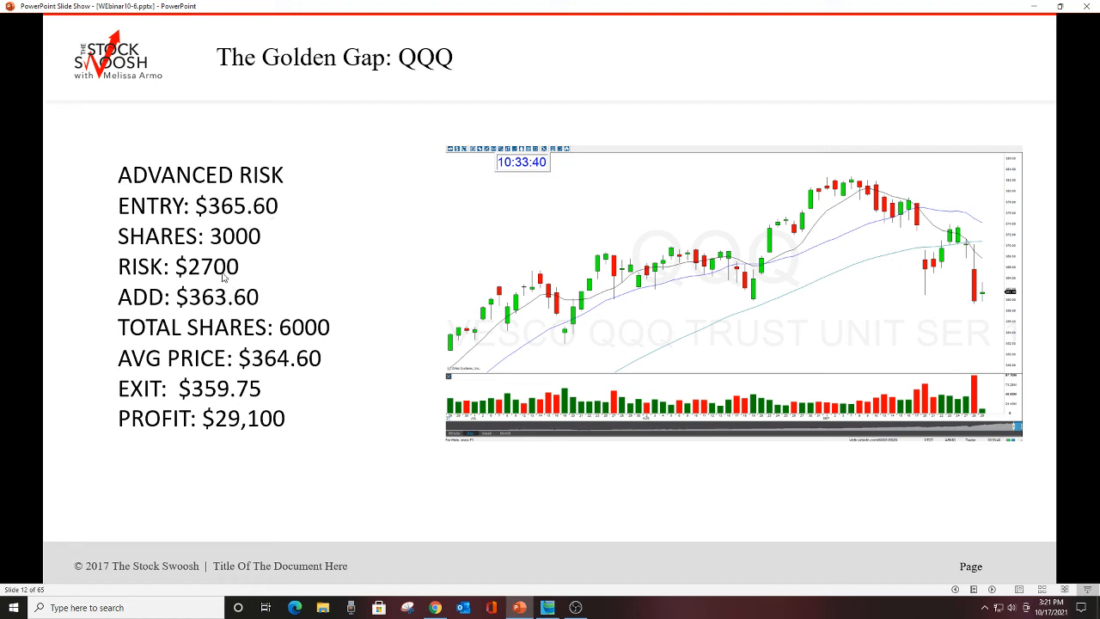
mouse_move(227, 306)
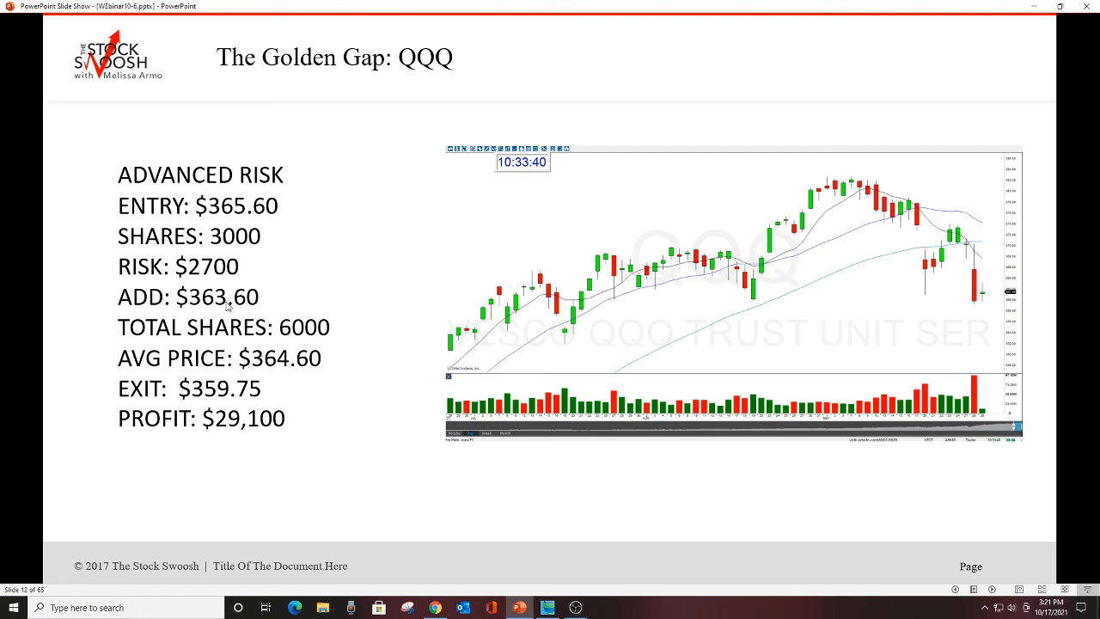
mouse_move(222, 310)
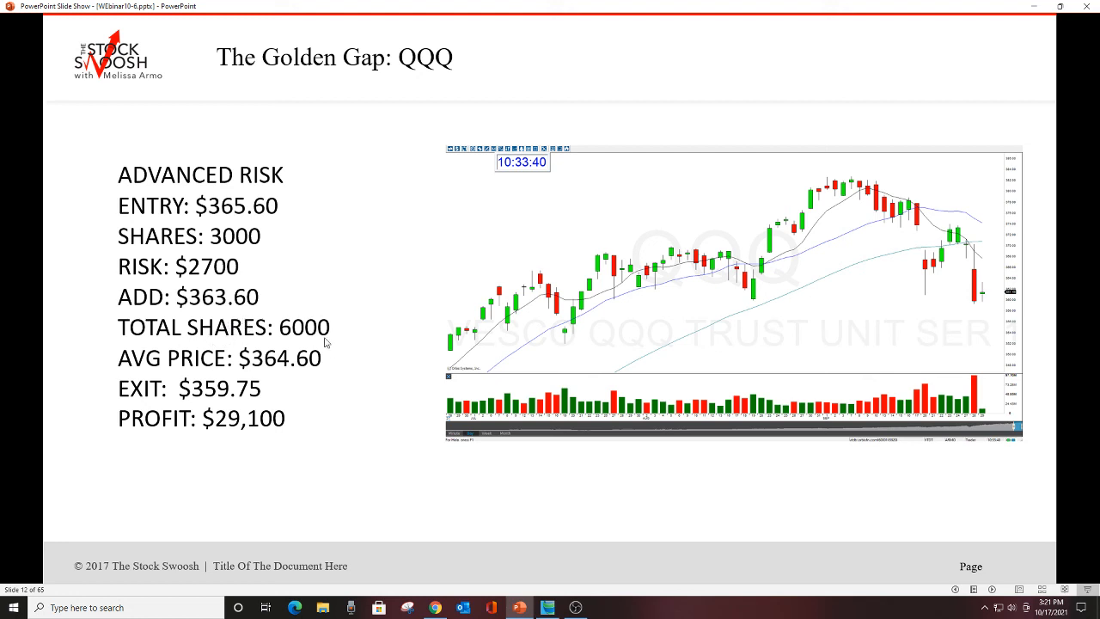
mouse_move(318, 264)
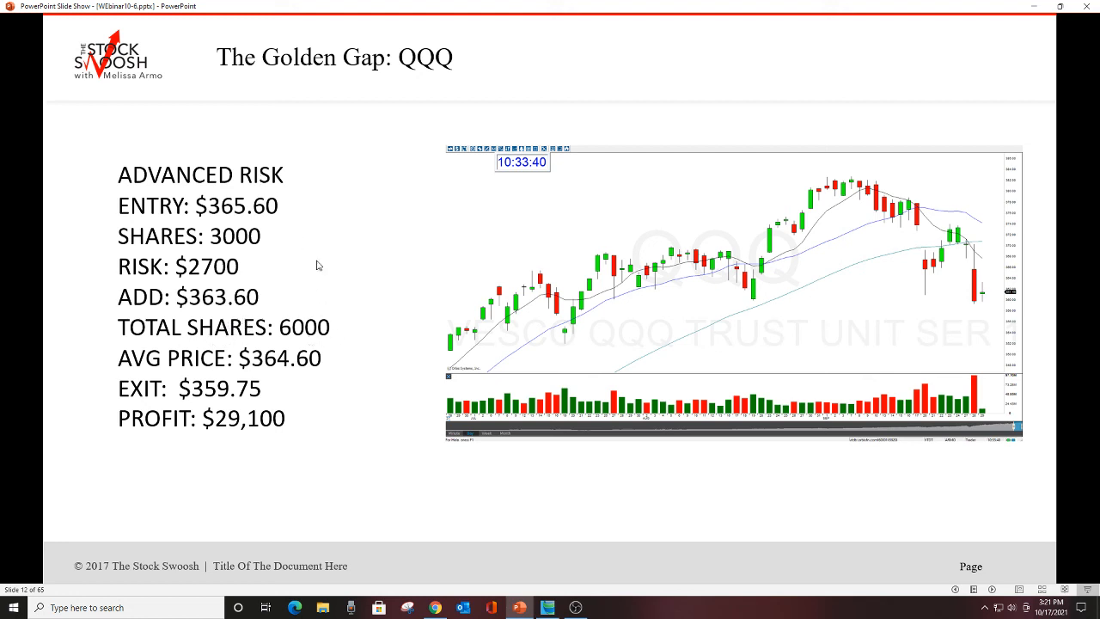
mouse_move(285, 163)
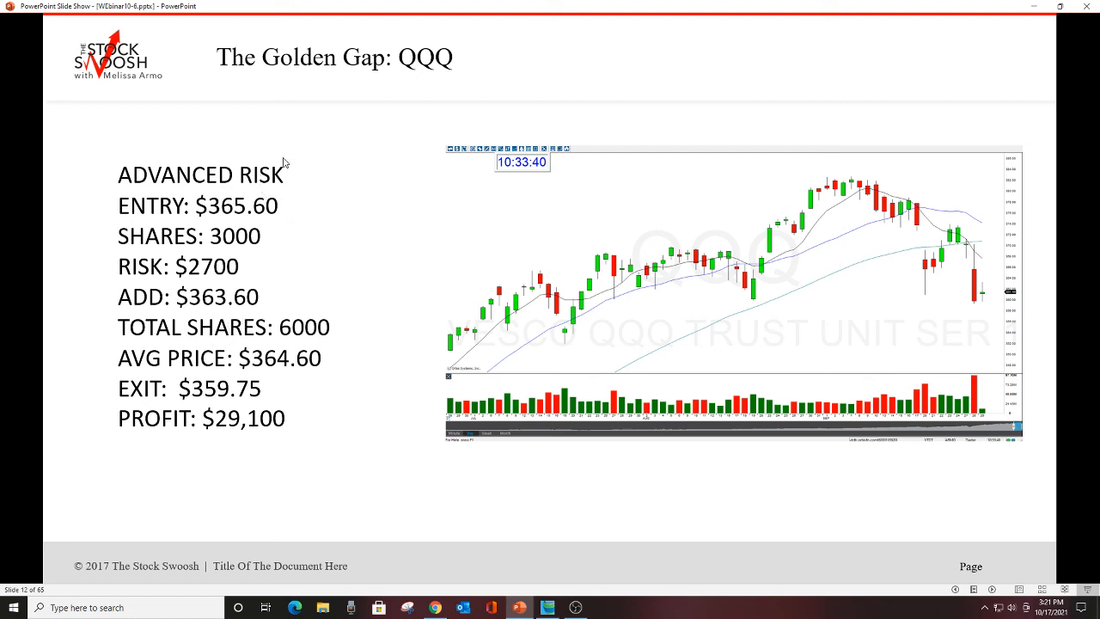
mouse_move(303, 376)
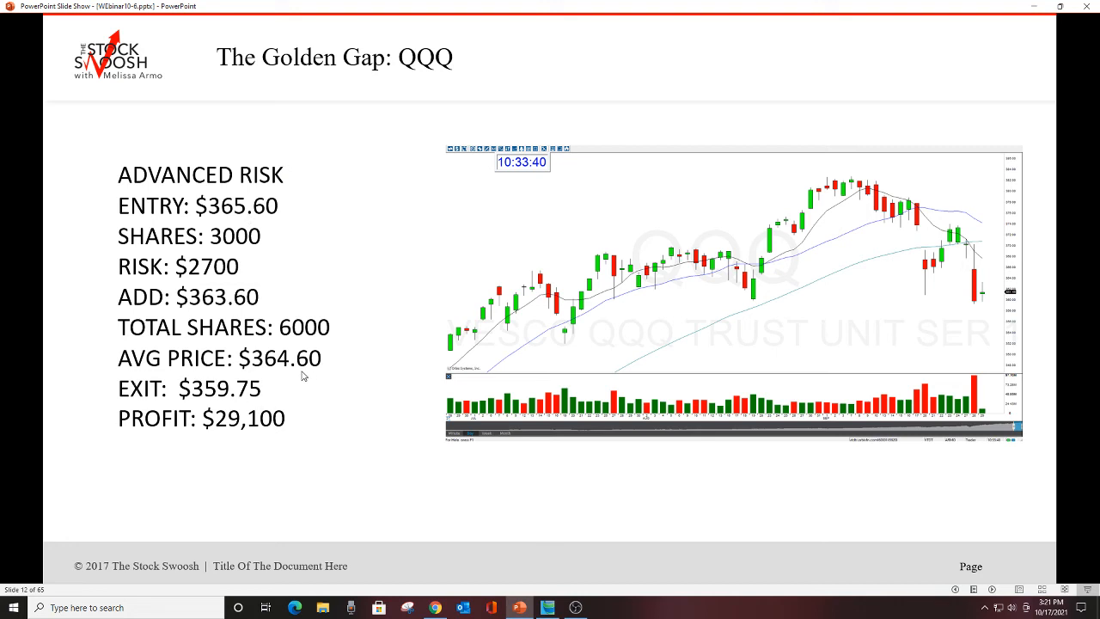
mouse_move(271, 360)
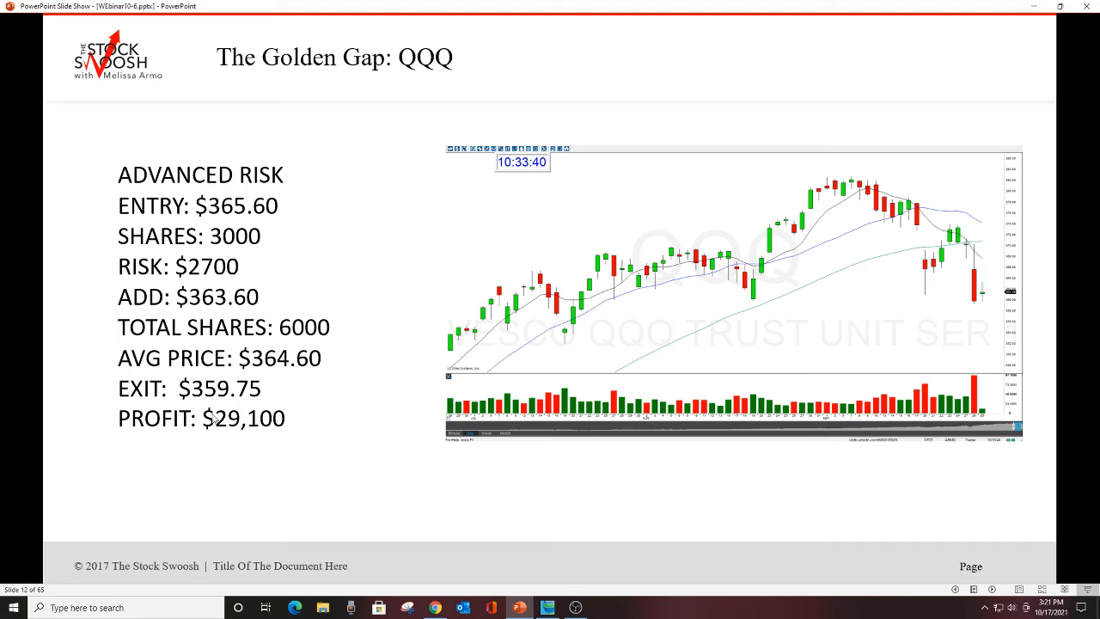
mouse_move(276, 441)
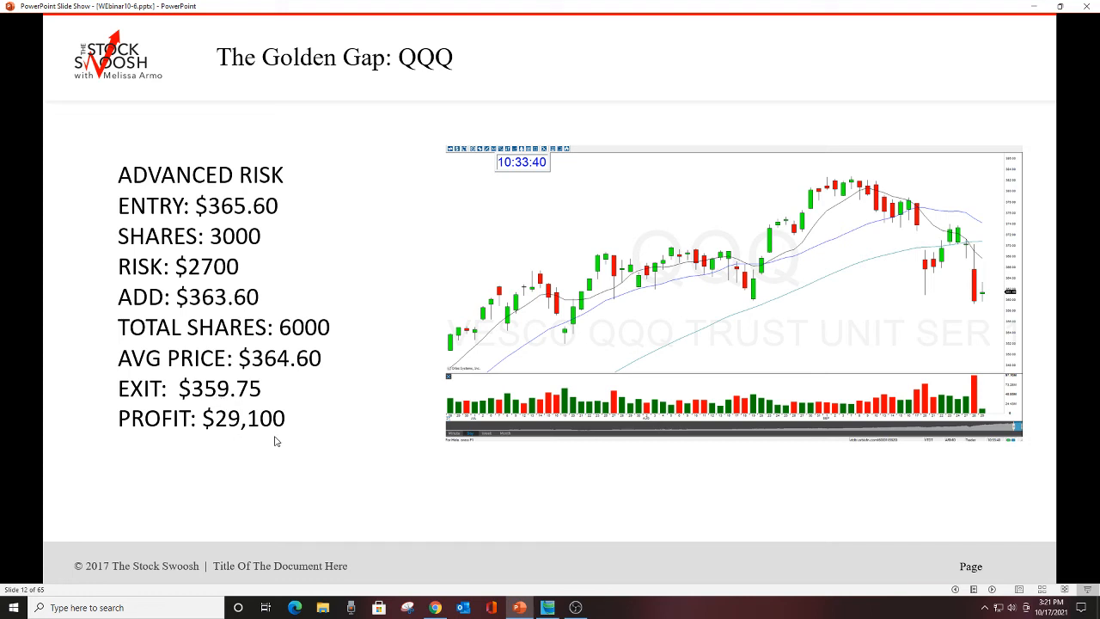
mouse_move(978, 273)
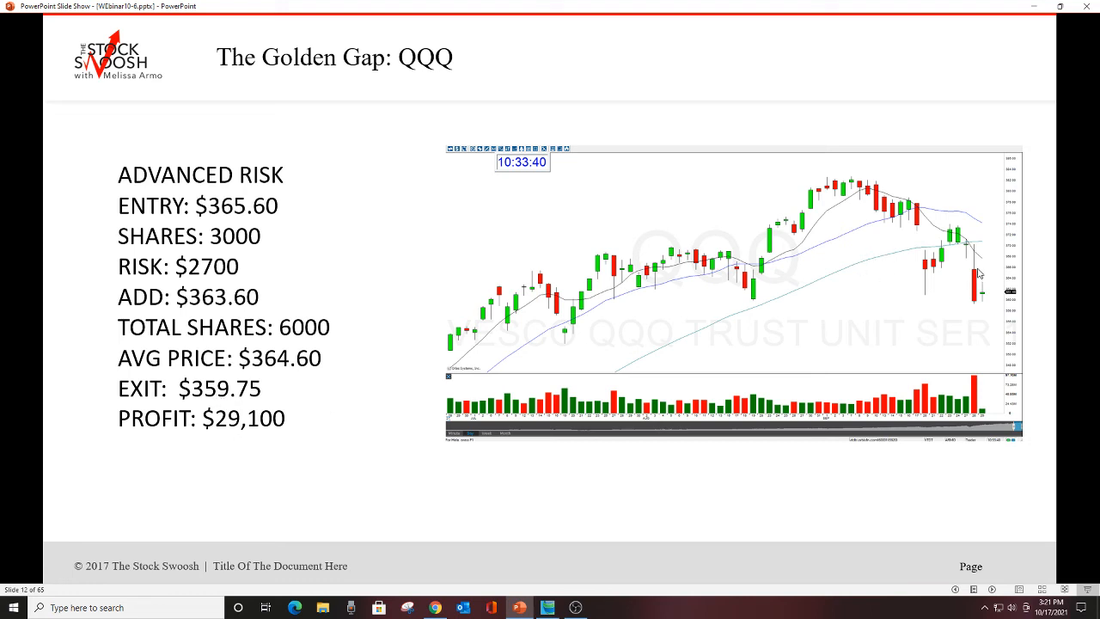
mouse_move(977, 261)
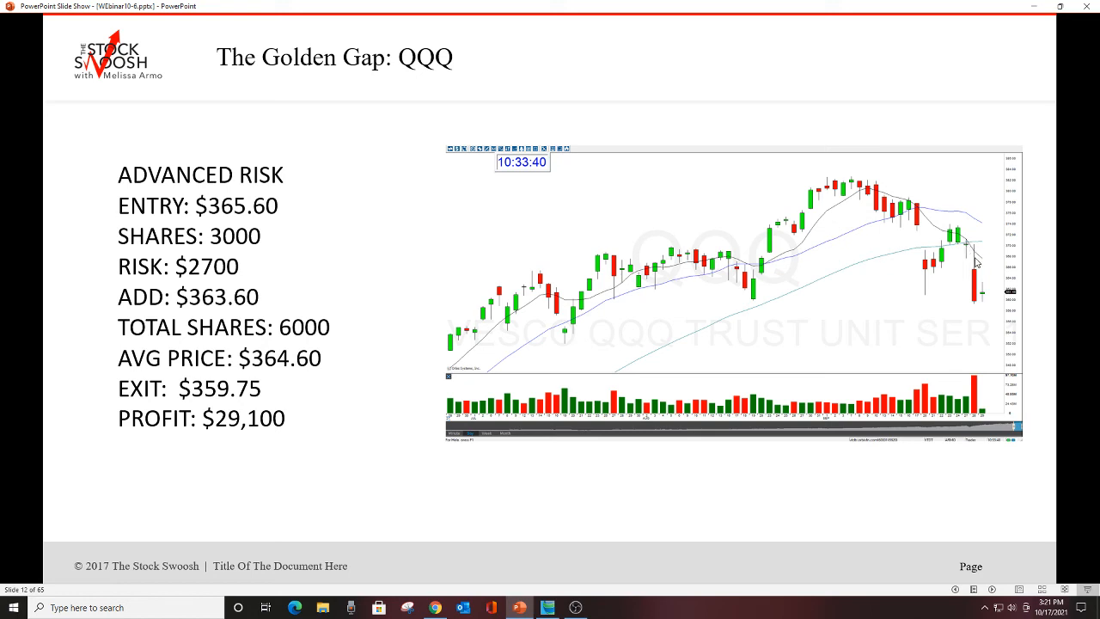
mouse_move(974, 300)
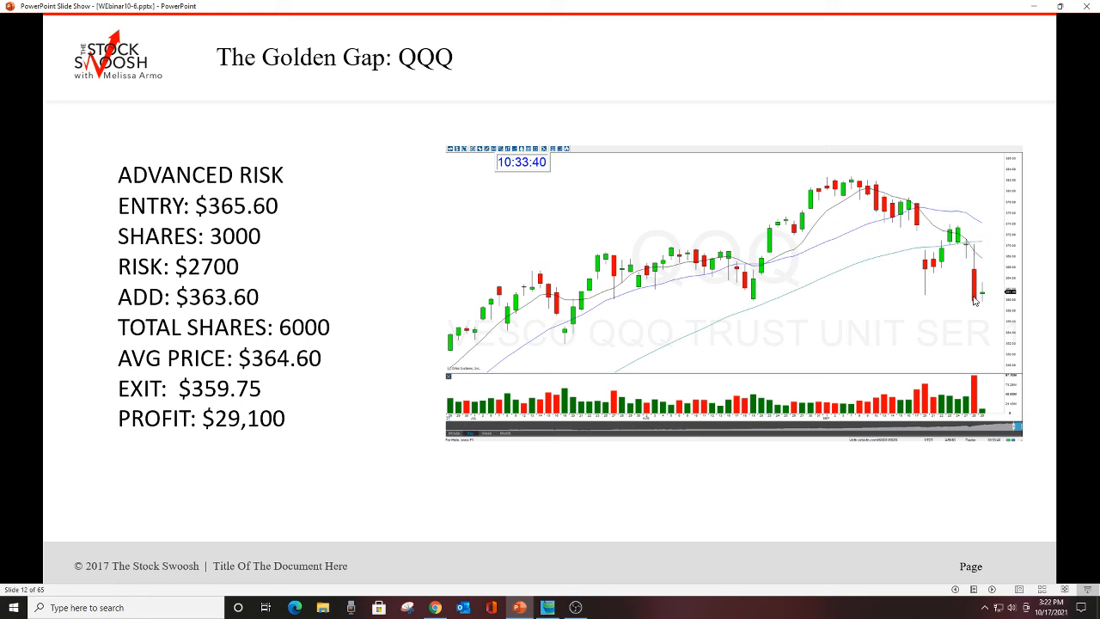
mouse_move(934, 273)
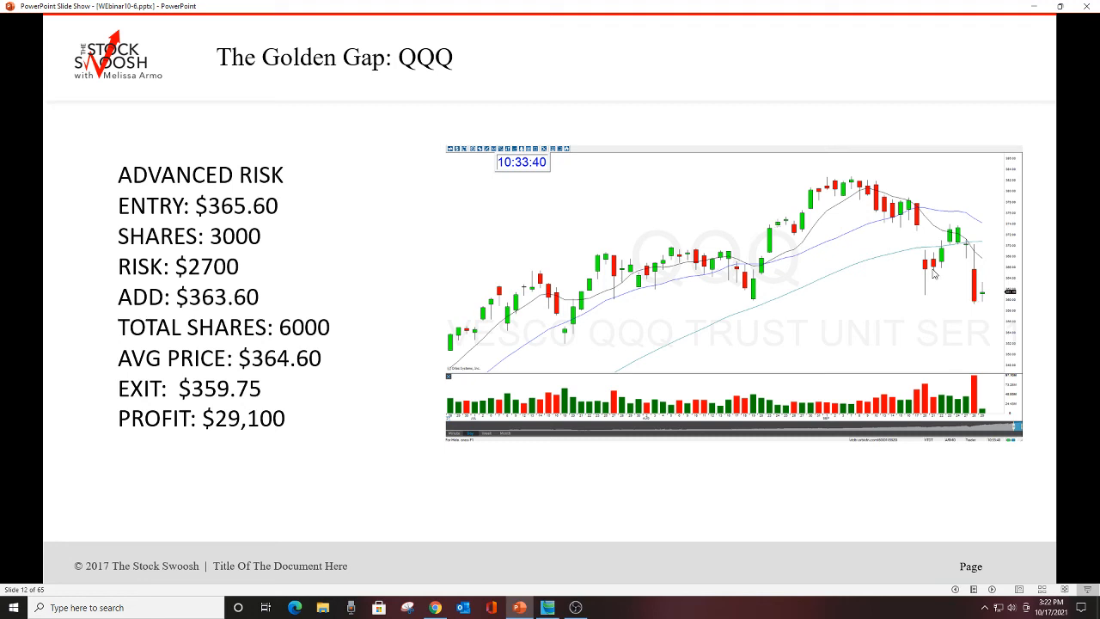
mouse_move(806, 307)
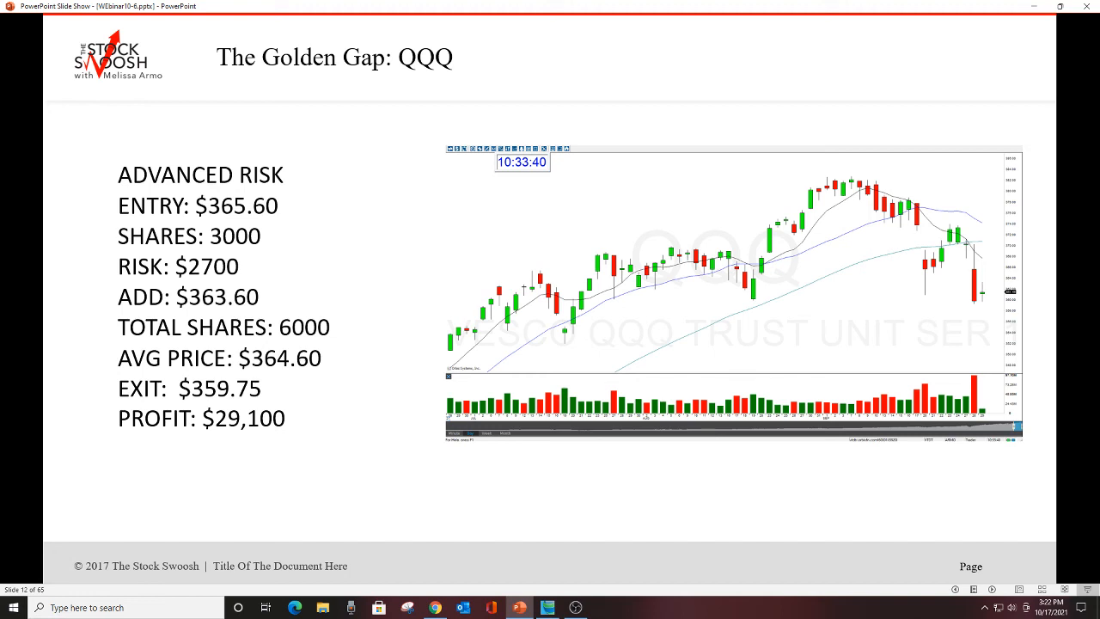
Step: Advance to slide 14, describing The Golden Gap Course as a two-day online class
key(Right)
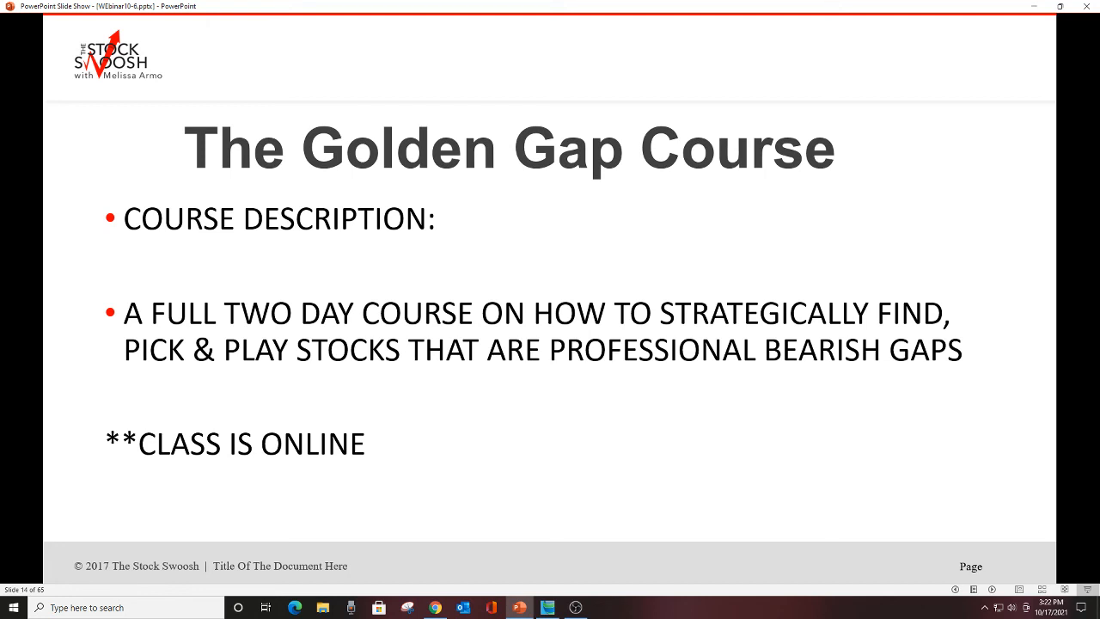
Step: Advance past slide 15's course dates and tuition to slide 17's early sign-up offer
key(Right)
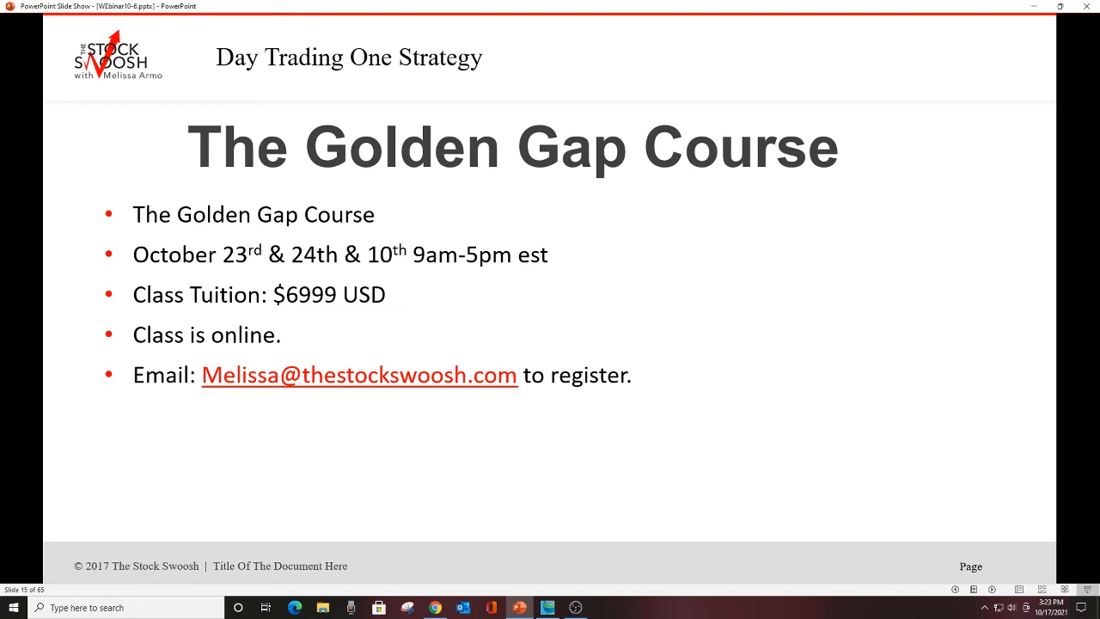
mouse_move(464, 262)
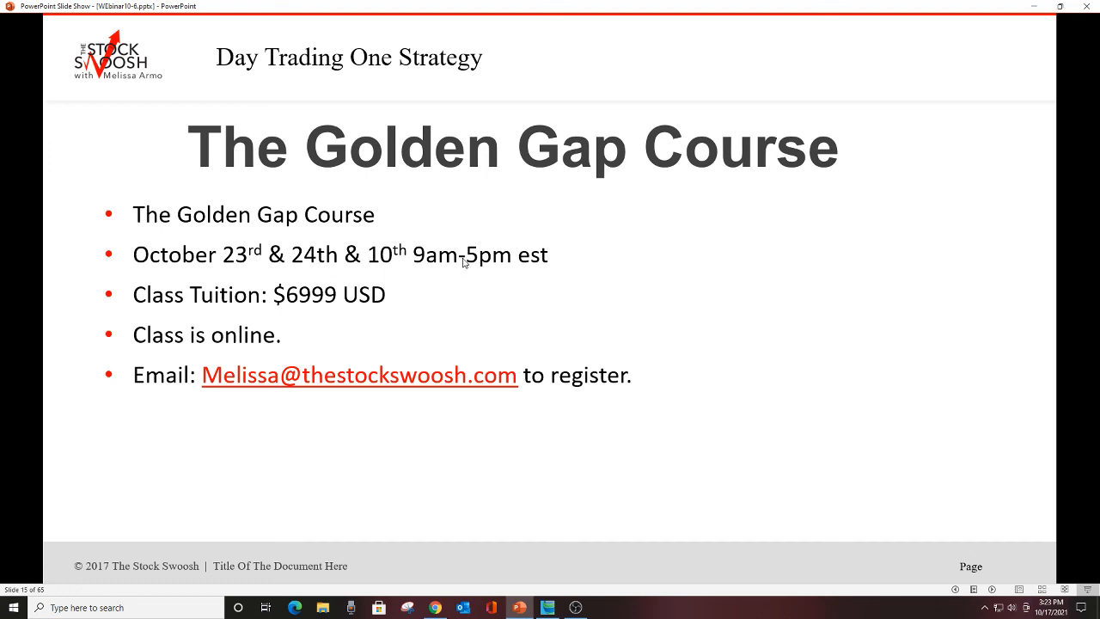
mouse_move(433, 288)
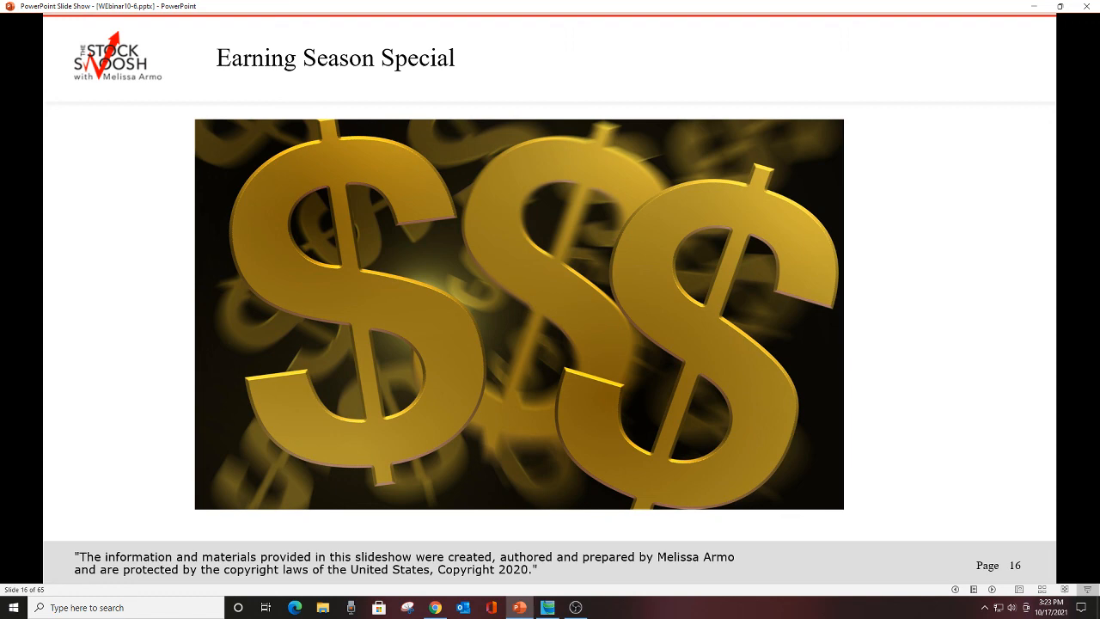
key(right)
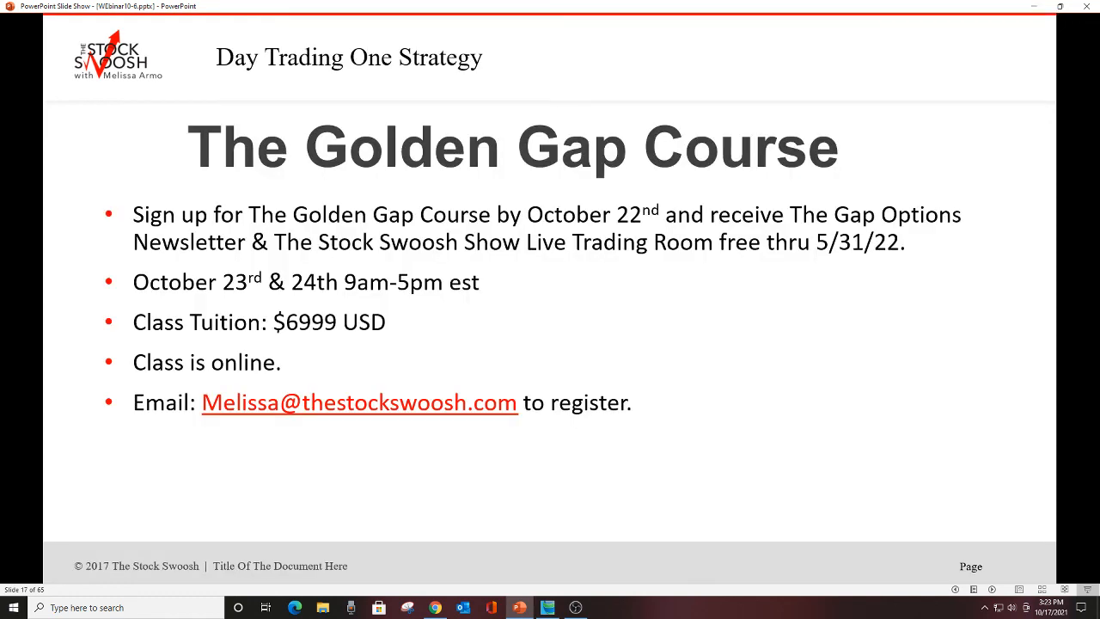